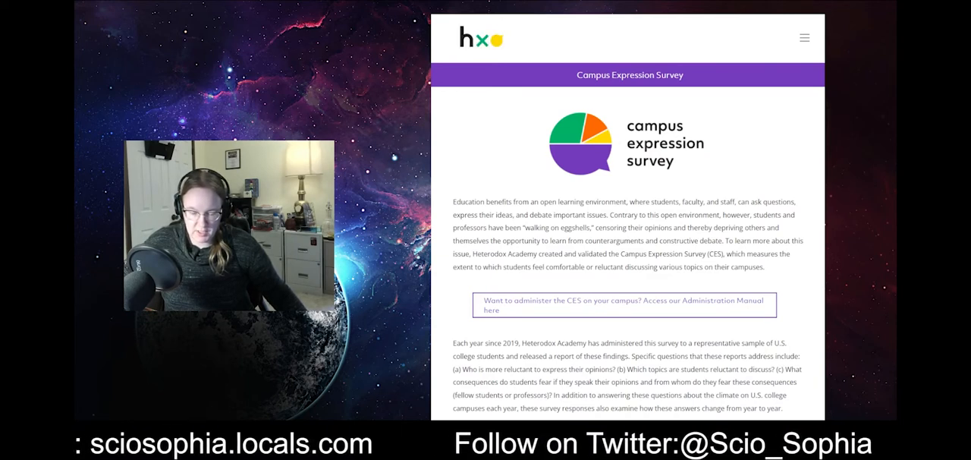
Scroll through the survey page introduction to the 'Understanding the Campus Expression Climate: Fall 2021' cover.
{"action": "scroll", "scroll_direction": "down", "scroll_amount": 3}
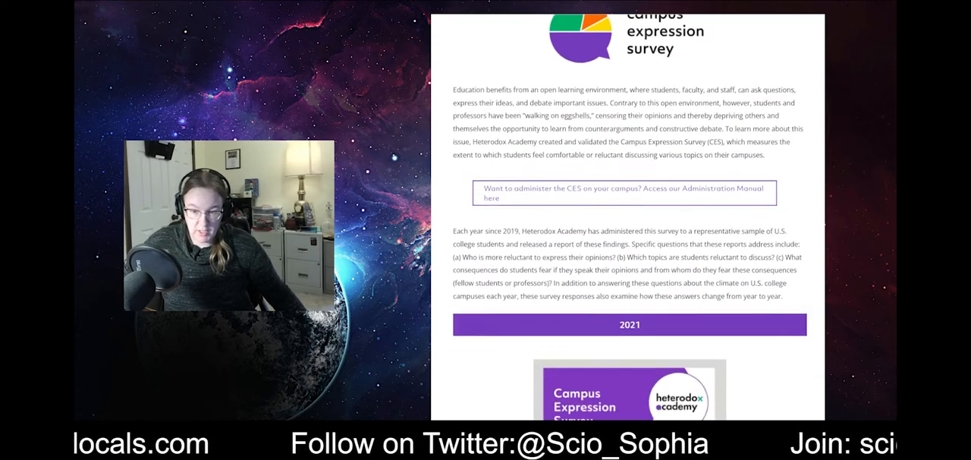
{"action": "scroll", "scroll_direction": "down", "scroll_amount": 3}
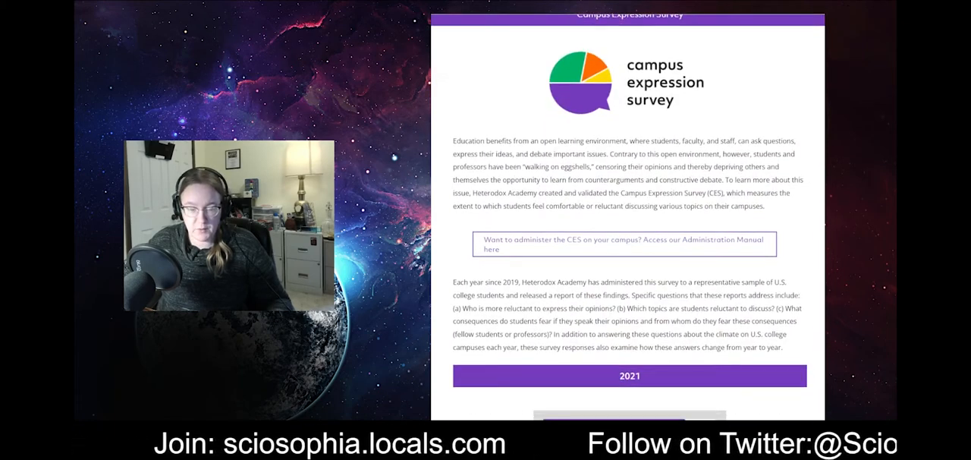
{"action": "scroll", "scroll_direction": "down", "scroll_amount": 3}
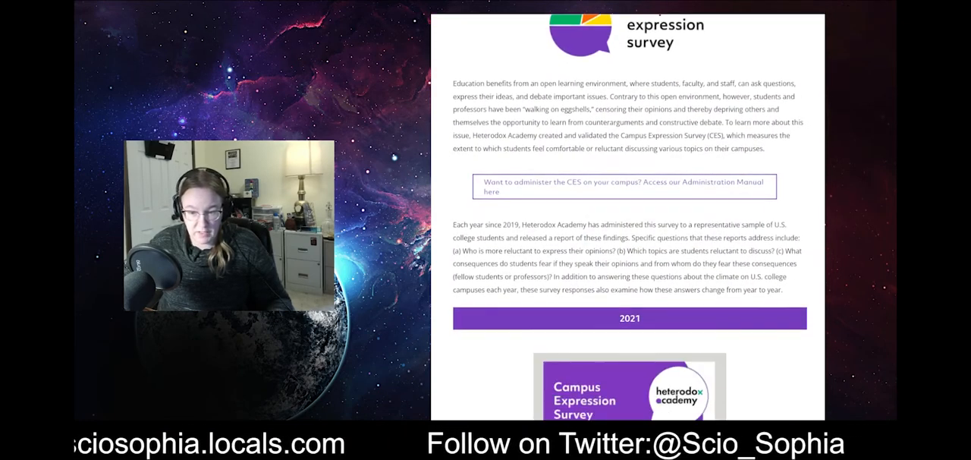
{"action": "scroll", "scroll_direction": "down", "scroll_amount": 3}
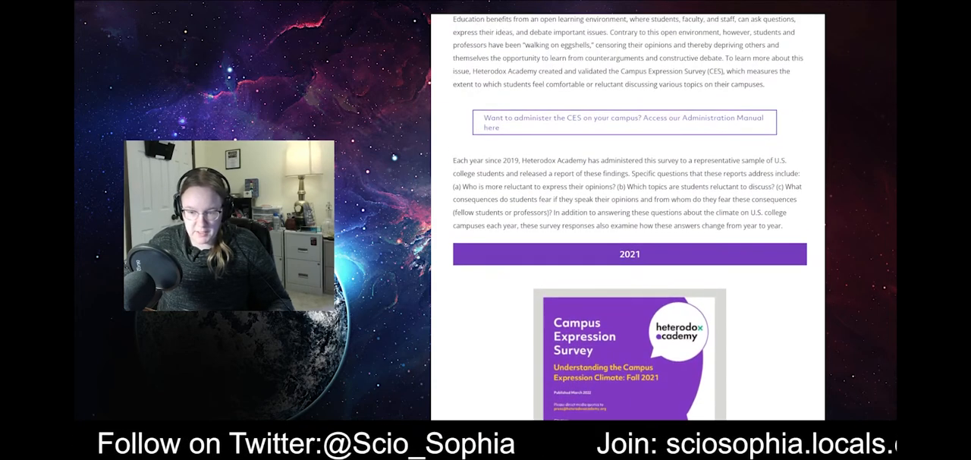
{"action": "scroll", "scroll_direction": "down", "scroll_amount": 3}
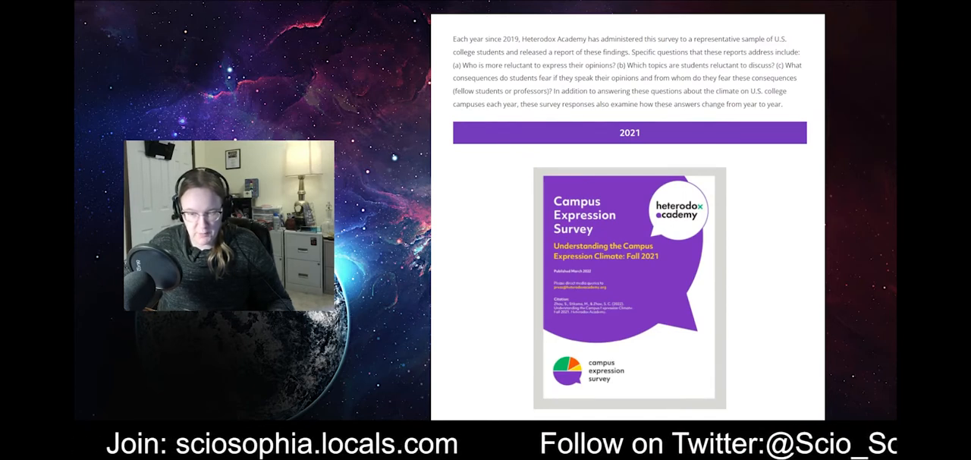
{"action": "scroll", "scroll_direction": "down", "scroll_amount": 3}
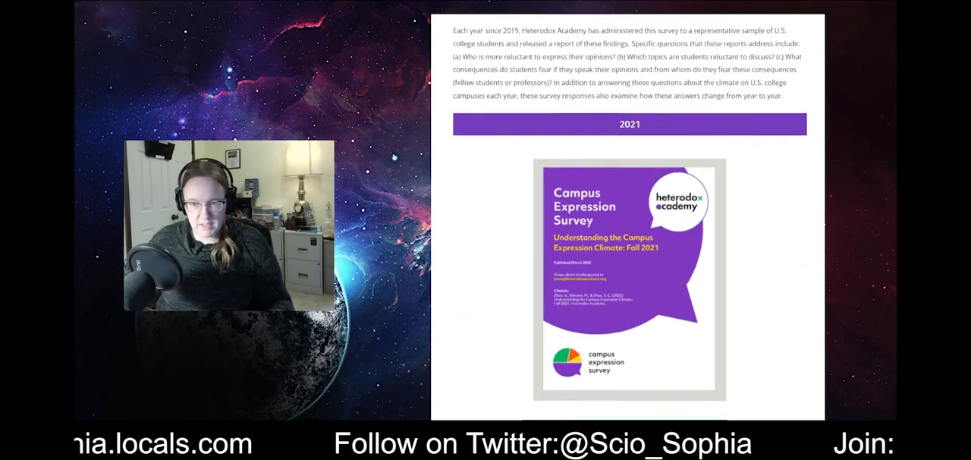
{"action": "scroll", "scroll_direction": "down", "scroll_amount": 3}
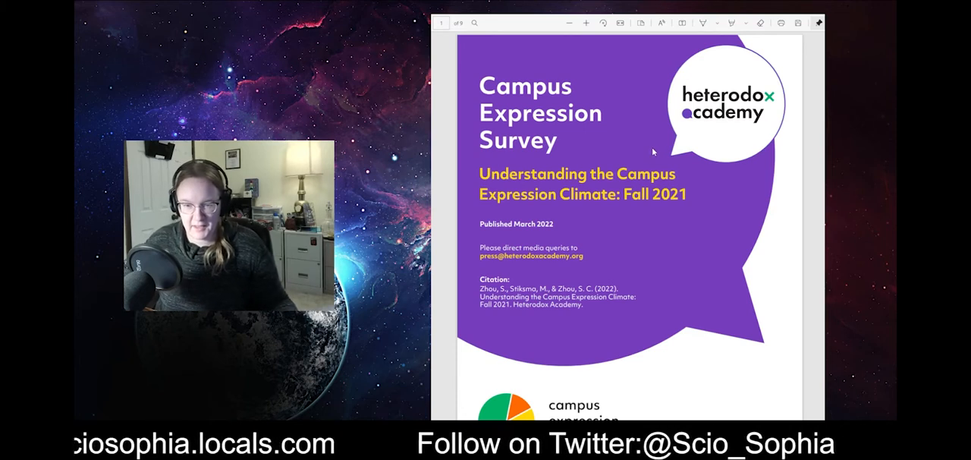
{"action": "mouse_move", "coordinate": [544, 235]}
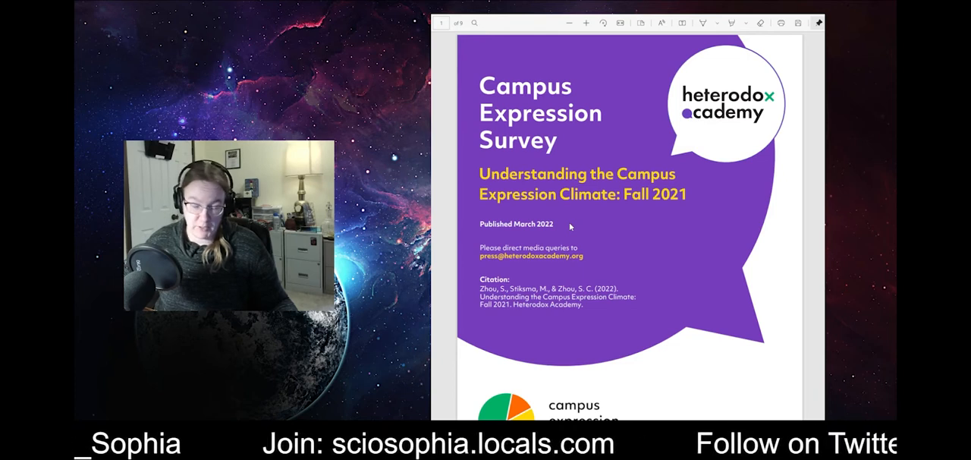
Scroll past the report cover to page 2's Executive Summary and data and methods opening.
{"action": "scroll", "scroll_direction": "down", "scroll_amount": 3}
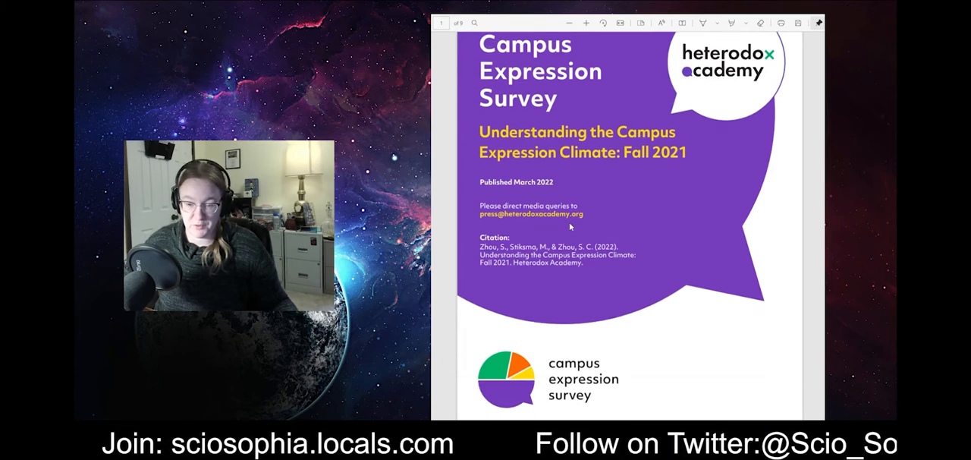
{"action": "scroll", "scroll_direction": "down", "scroll_amount": 3}
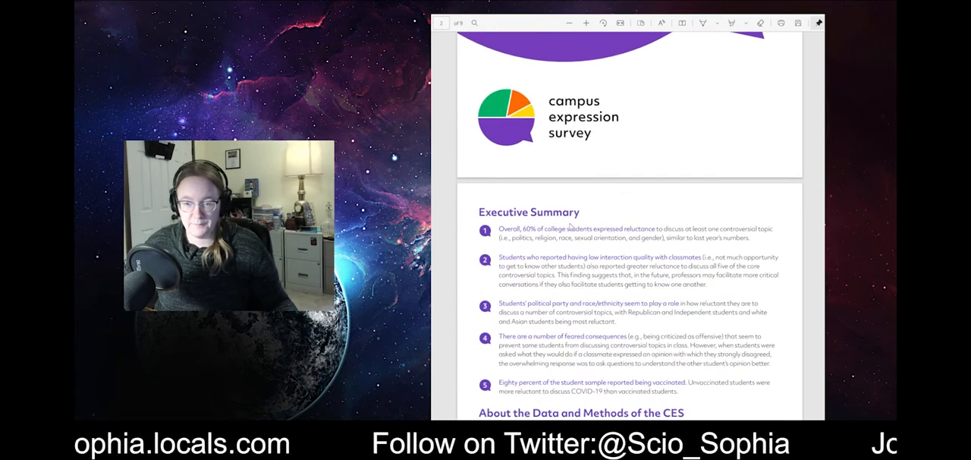
{"action": "scroll", "scroll_direction": "down", "scroll_amount": 3}
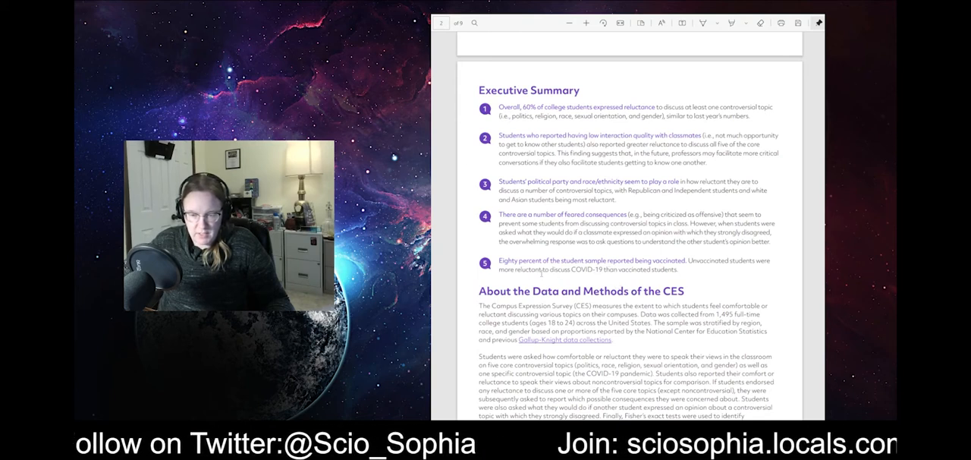
Drag the scrollbar to show page 2's full About the Data and Methods of the CES section.
{"action": "left_click_drag", "start_coordinate": [500, 260], "coordinate": [686, 260]}
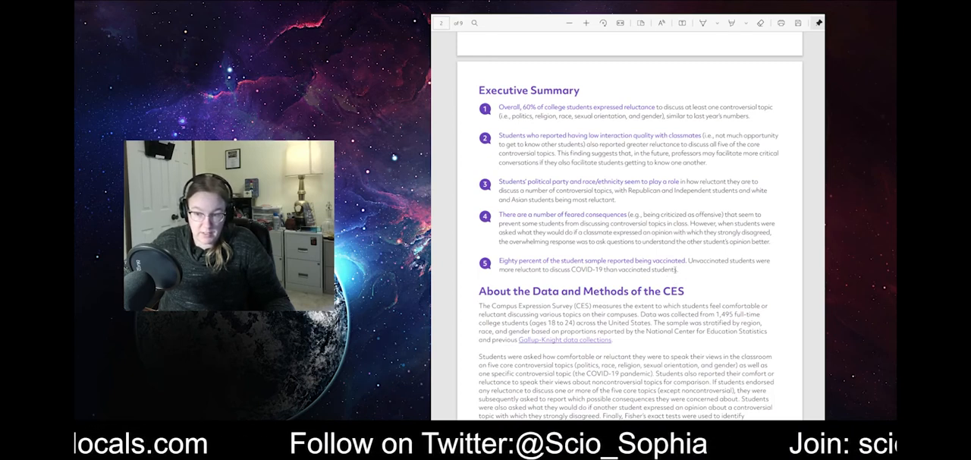
{"action": "left_click_drag", "start_coordinate": [499, 260], "coordinate": [675, 269]}
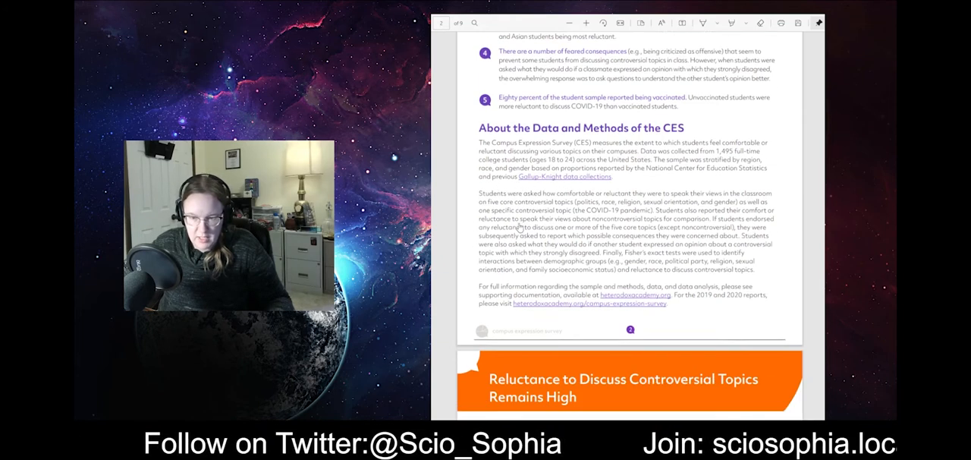
{"action": "scroll", "scroll_direction": "down", "scroll_amount": 3}
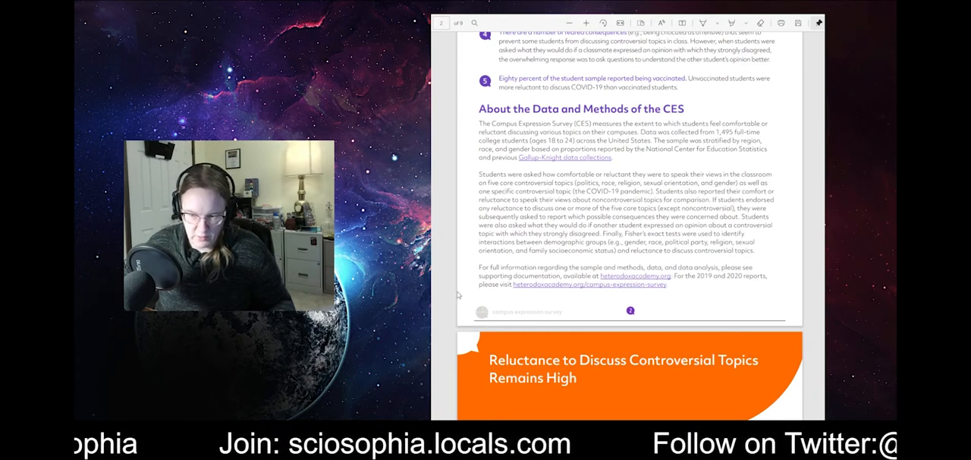
{"action": "mouse_move", "coordinate": [727, 297]}
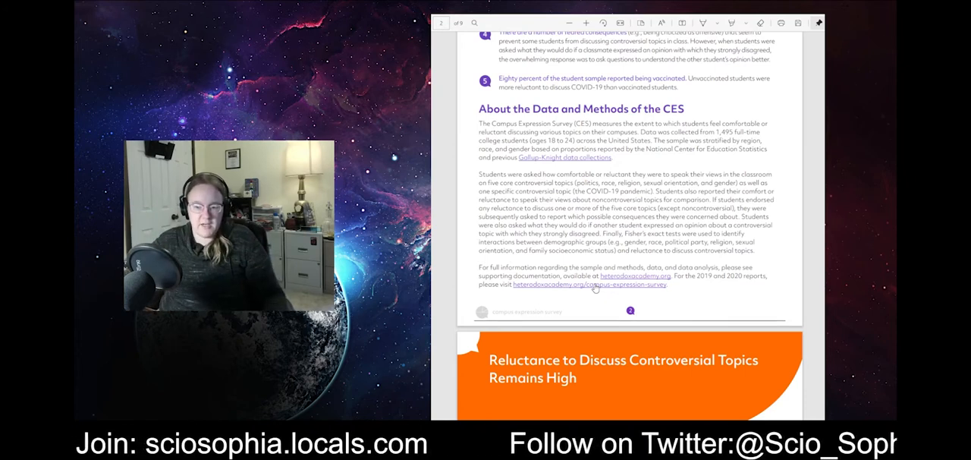
{"action": "scroll", "scroll_direction": "down", "scroll_amount": 3}
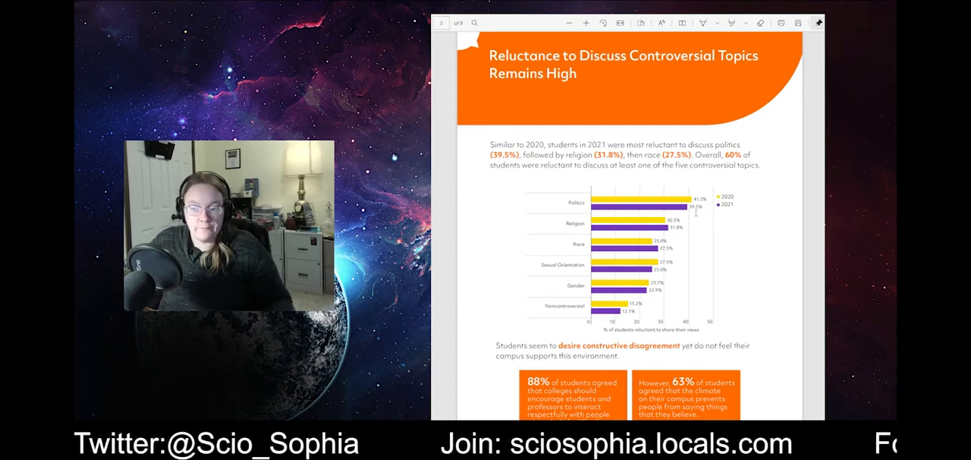
{"action": "scroll", "scroll_direction": "down", "scroll_amount": 3}
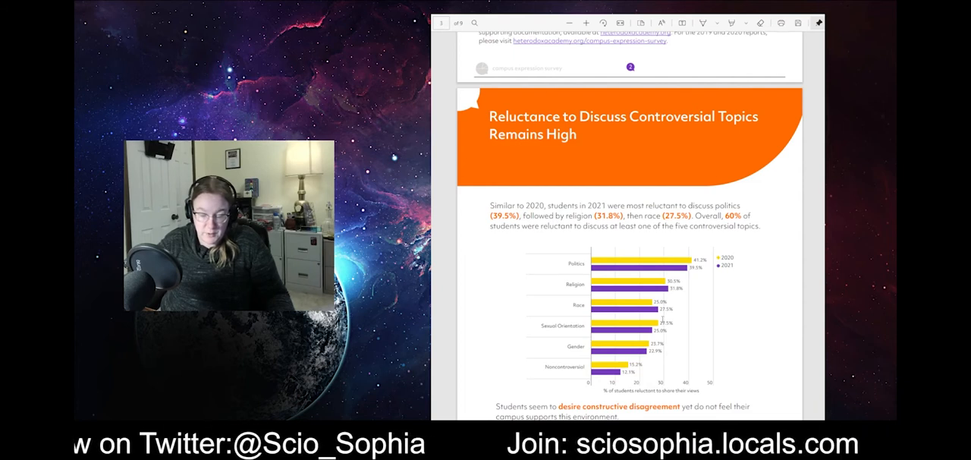
Scroll to page 3's topic reluctance bar chart and the 88% and 63% findings.
{"action": "scroll", "scroll_direction": "down", "scroll_amount": 3}
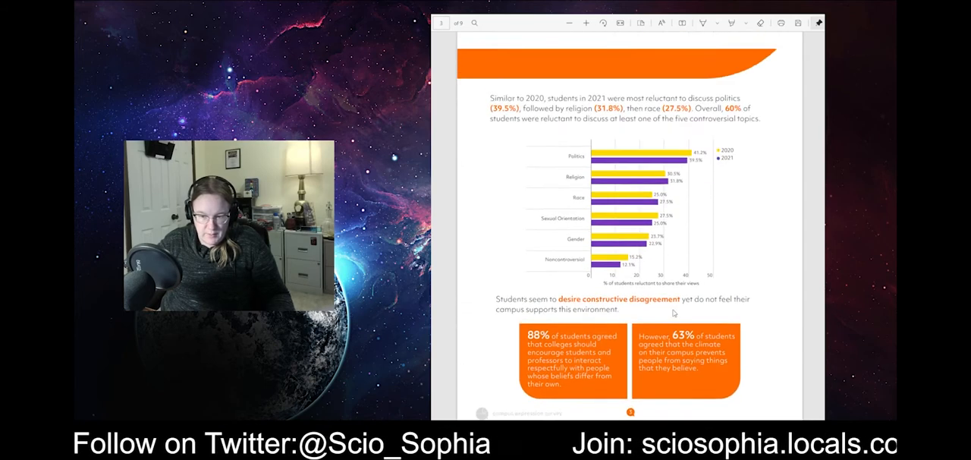
Scroll through page 4 to both interaction-quality charts and the intervention opportunity note.
{"action": "scroll", "scroll_direction": "down", "scroll_amount": 3}
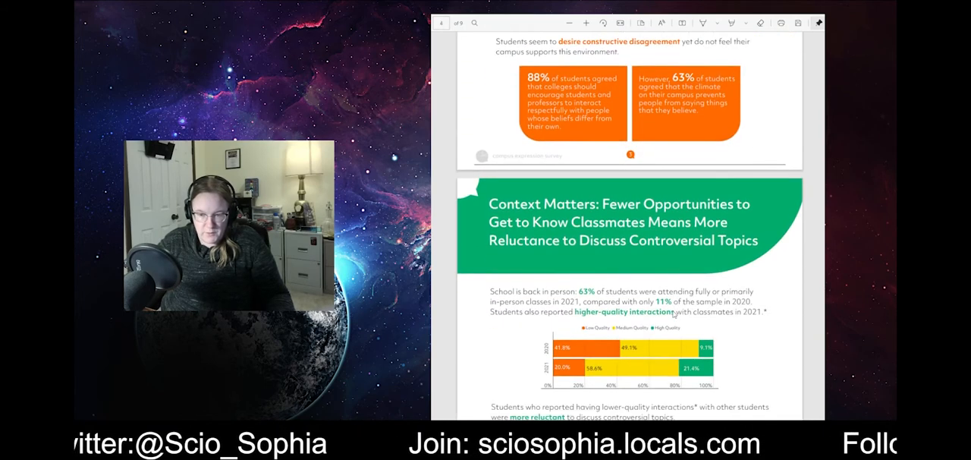
{"action": "scroll", "scroll_direction": "down", "scroll_amount": 3}
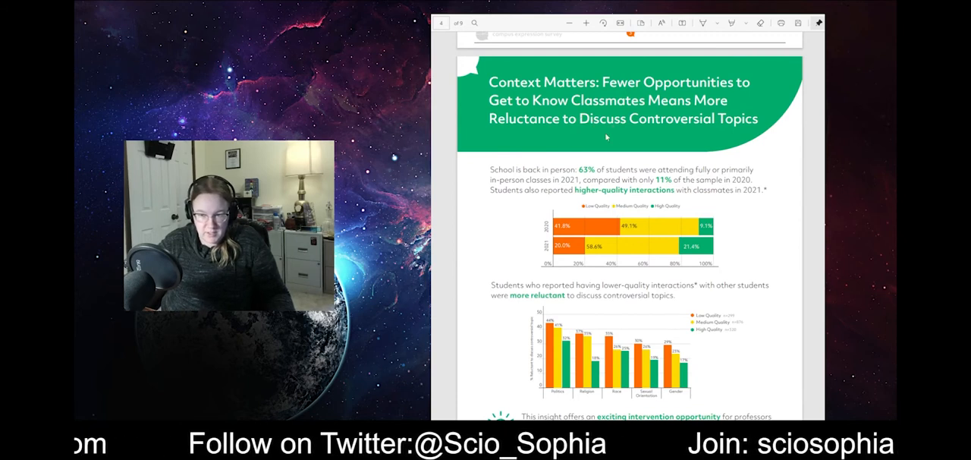
{"action": "scroll", "scroll_direction": "down", "scroll_amount": 3}
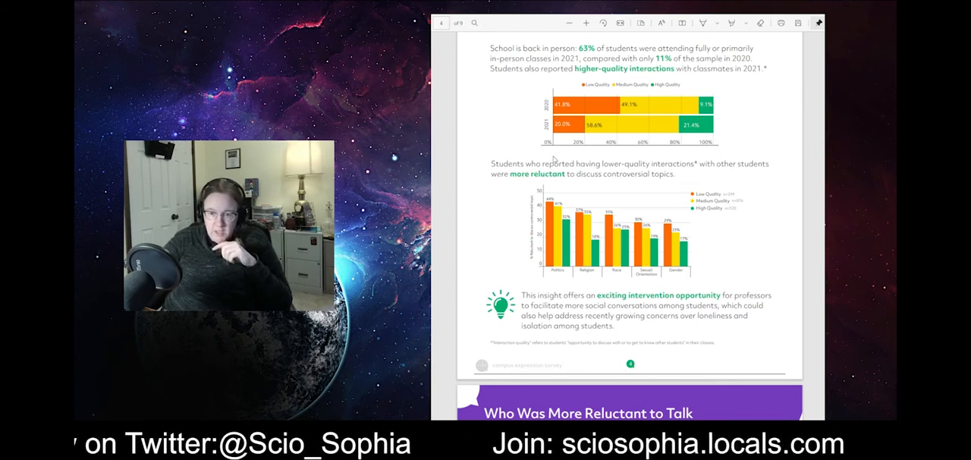
{"action": "mouse_move", "coordinate": [721, 176]}
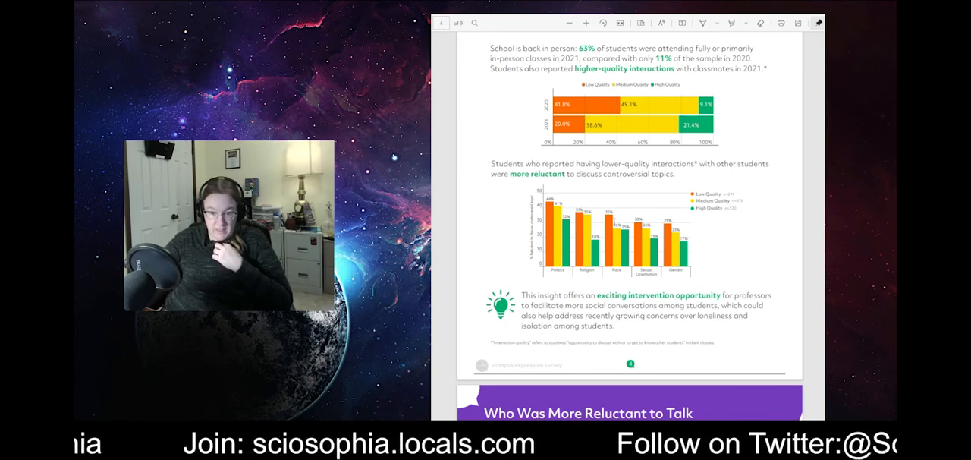
Scroll to page 5, 'Who Was More Reluctant to Talk About What?', with party and race charts.
{"action": "scroll", "scroll_direction": "down", "scroll_amount": 3}
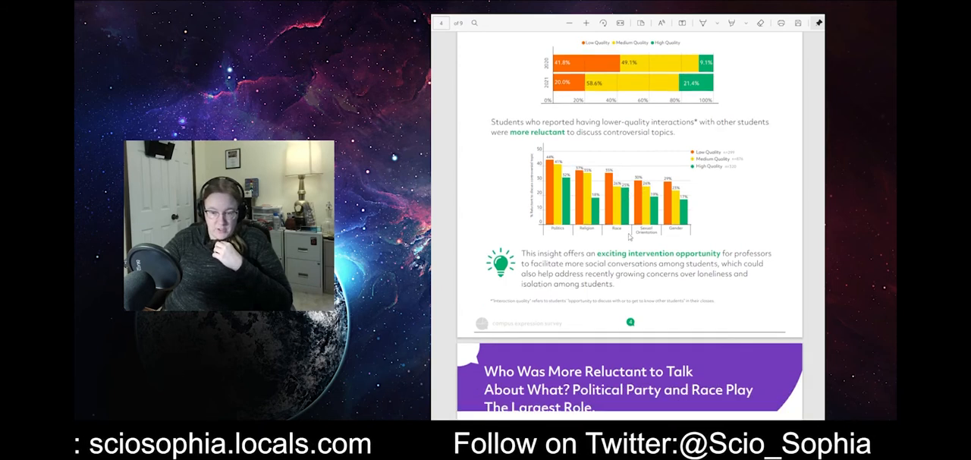
{"action": "scroll", "scroll_direction": "down", "scroll_amount": 3}
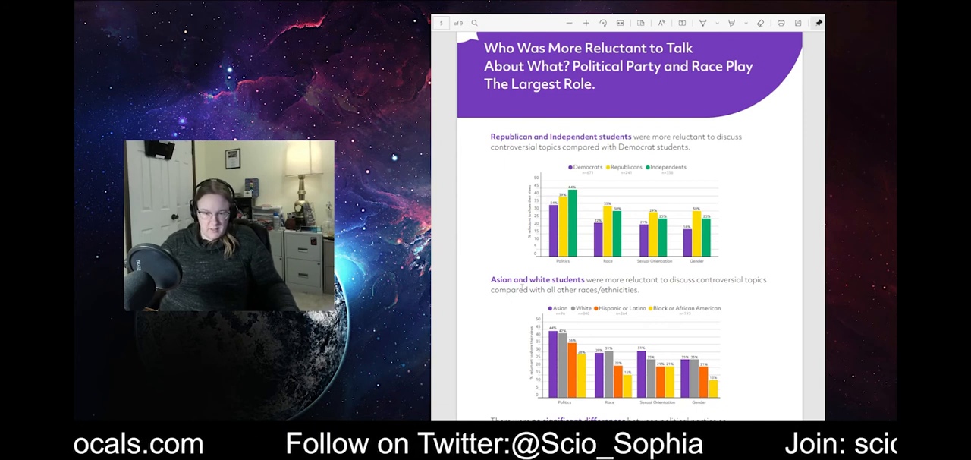
Scroll to page 6, 'What Did Not Impact Students' Reluctance to Discuss Controversial Topics?'.
{"action": "scroll", "scroll_direction": "down", "scroll_amount": 3}
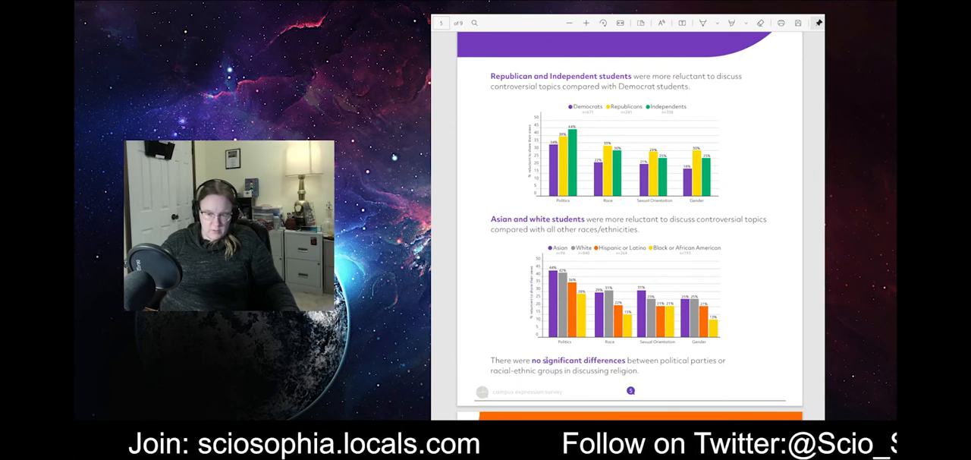
{"action": "double_click", "coordinate": [579, 360]}
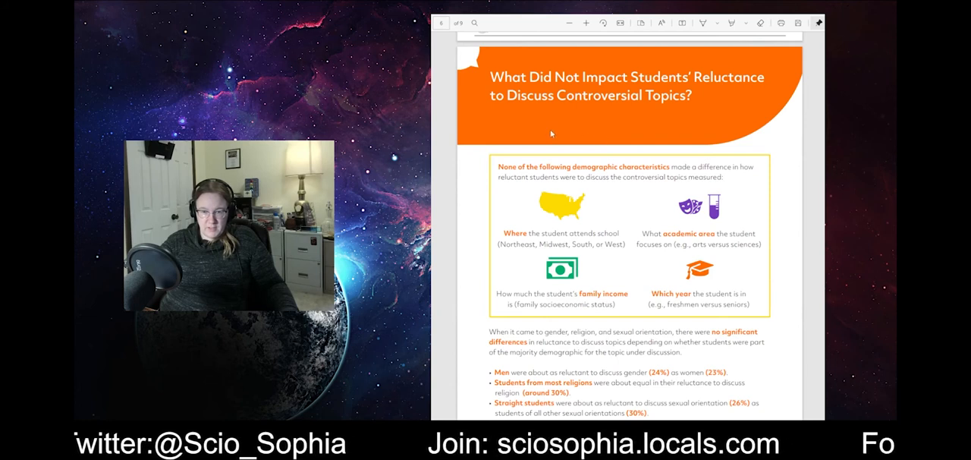
{"action": "mouse_move", "coordinate": [544, 112]}
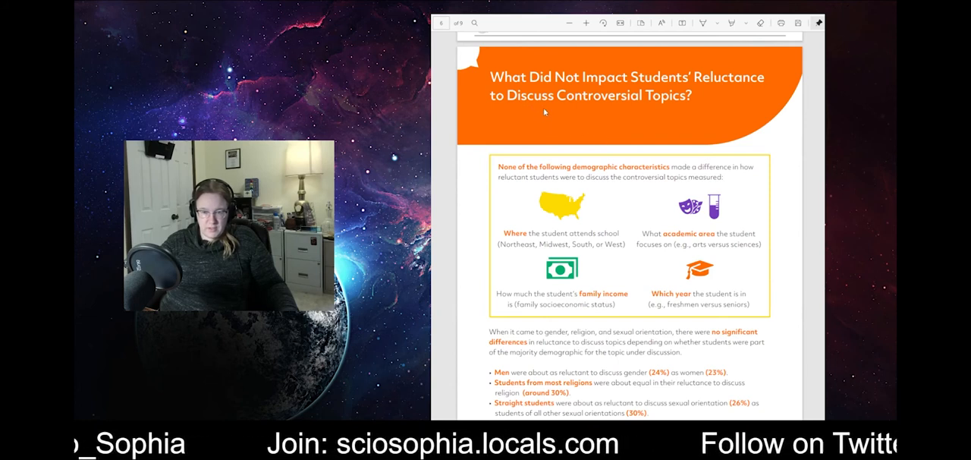
Scroll to page 7, 'Why Are Some Students Reluctant? Feared Consequences From Peers'.
{"action": "scroll", "scroll_direction": "down", "scroll_amount": 3}
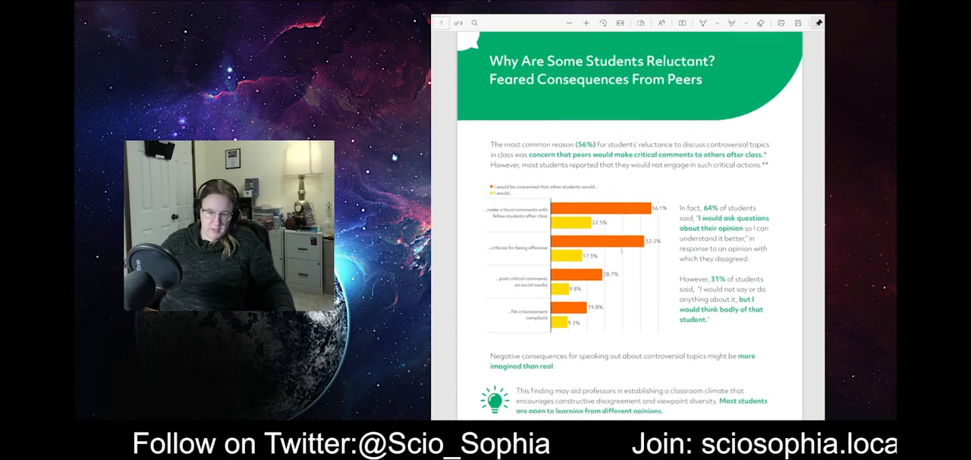
Scroll past page 7's peer-consequences chart to page 8's COVID-19 vaccination and mask statistics.
{"action": "scroll", "scroll_direction": "down", "scroll_amount": 3}
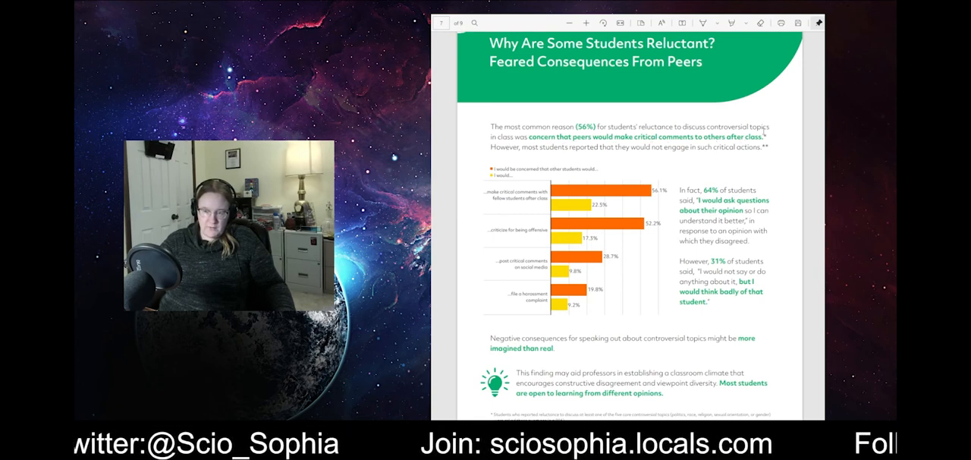
{"action": "scroll", "scroll_direction": "down", "scroll_amount": 3}
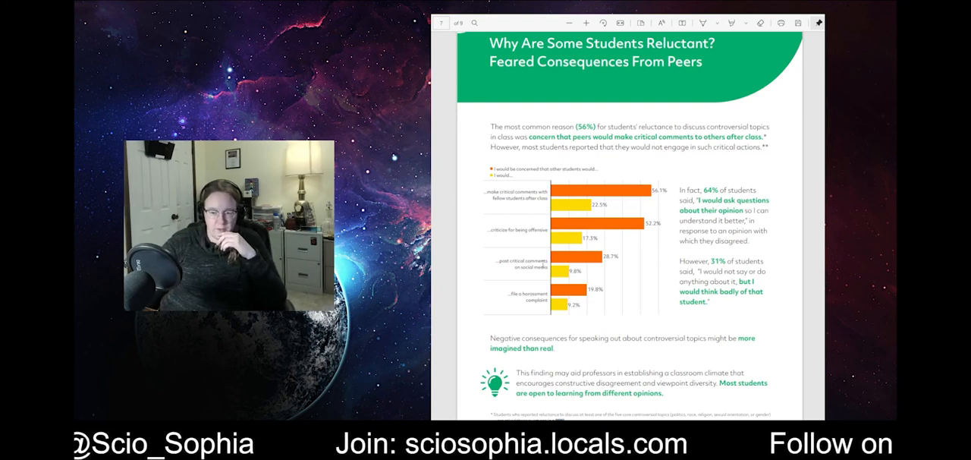
{"action": "scroll", "scroll_direction": "down", "scroll_amount": 3}
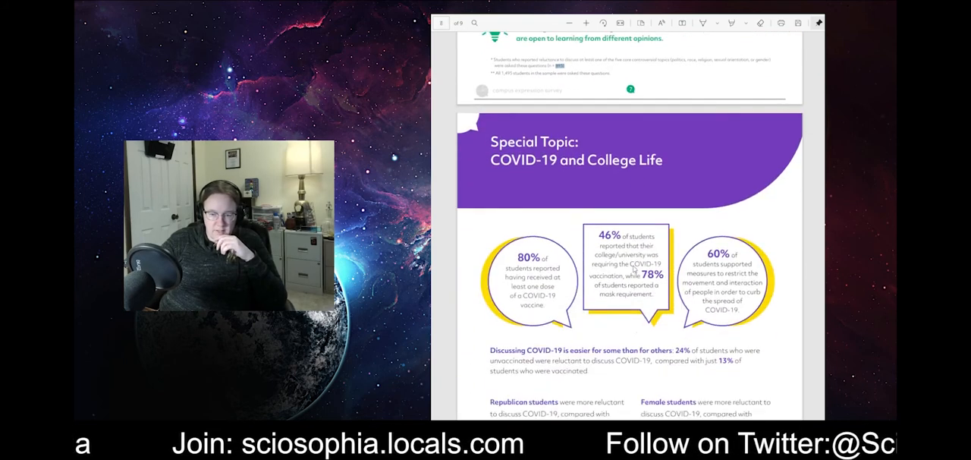
Review page 8's COVID-19 bar charts, then return to page 7's feared peer consequences heading.
{"action": "scroll", "scroll_direction": "down", "scroll_amount": 3}
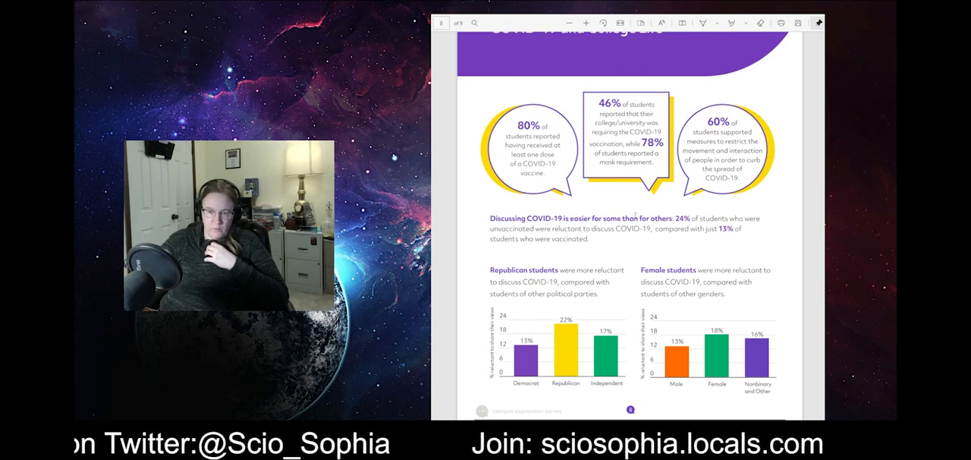
{"action": "scroll", "scroll_direction": "down", "scroll_amount": 3}
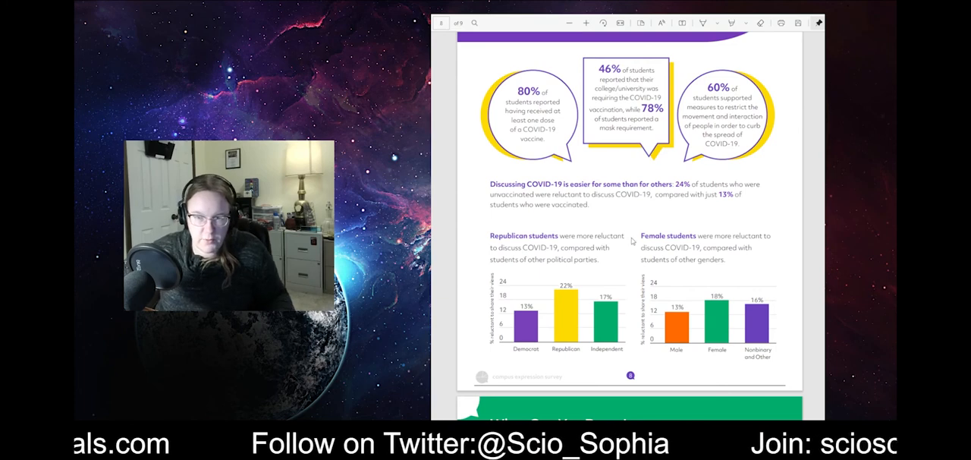
{"action": "scroll", "scroll_direction": "down", "scroll_amount": 3}
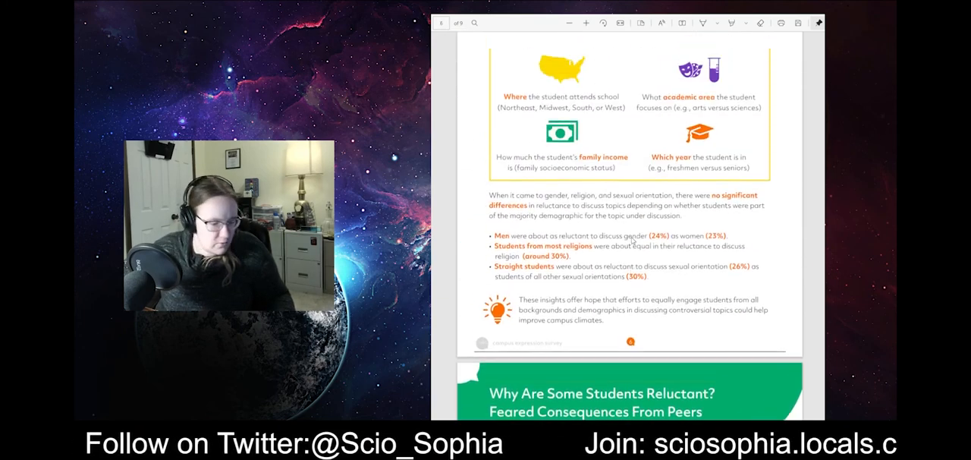
{"action": "scroll", "scroll_direction": "down", "scroll_amount": 3}
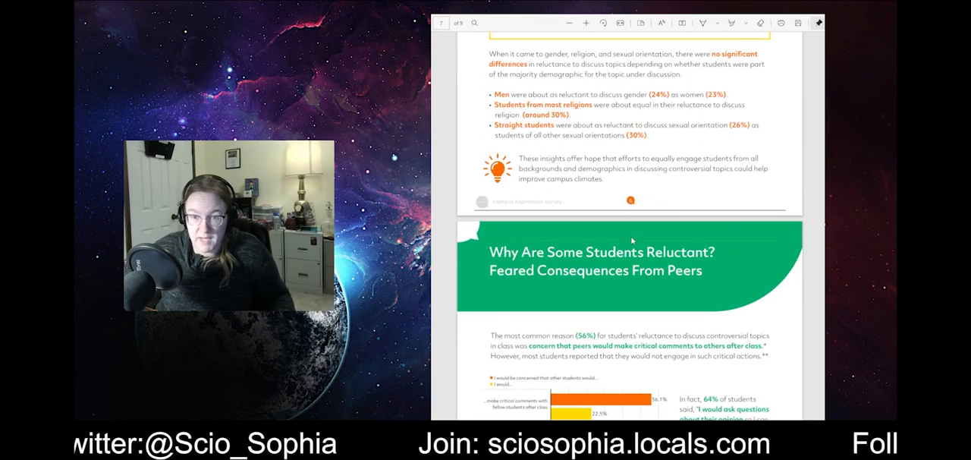